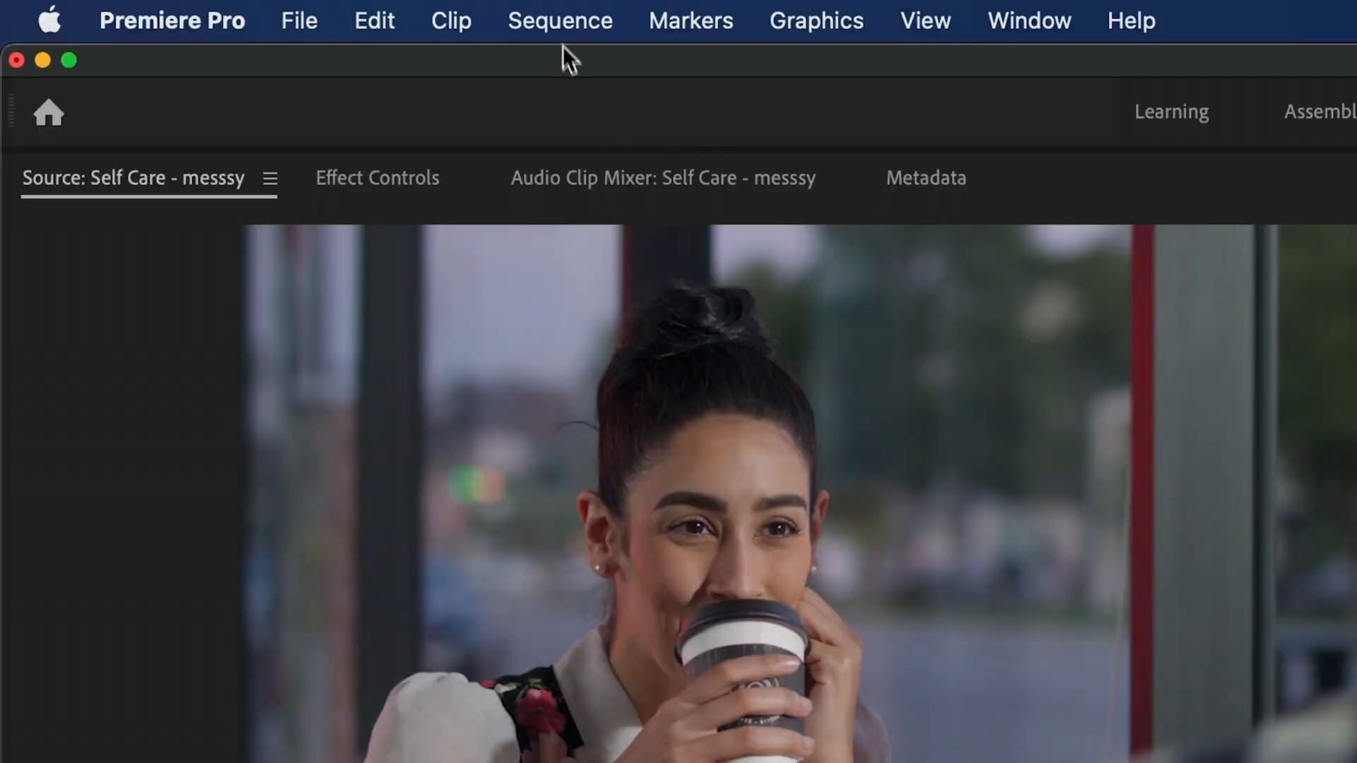
Step: Simplify Self Care - messsy, removing empty, disabled or muted tracks, disabled clips and green markers
click(560, 20)
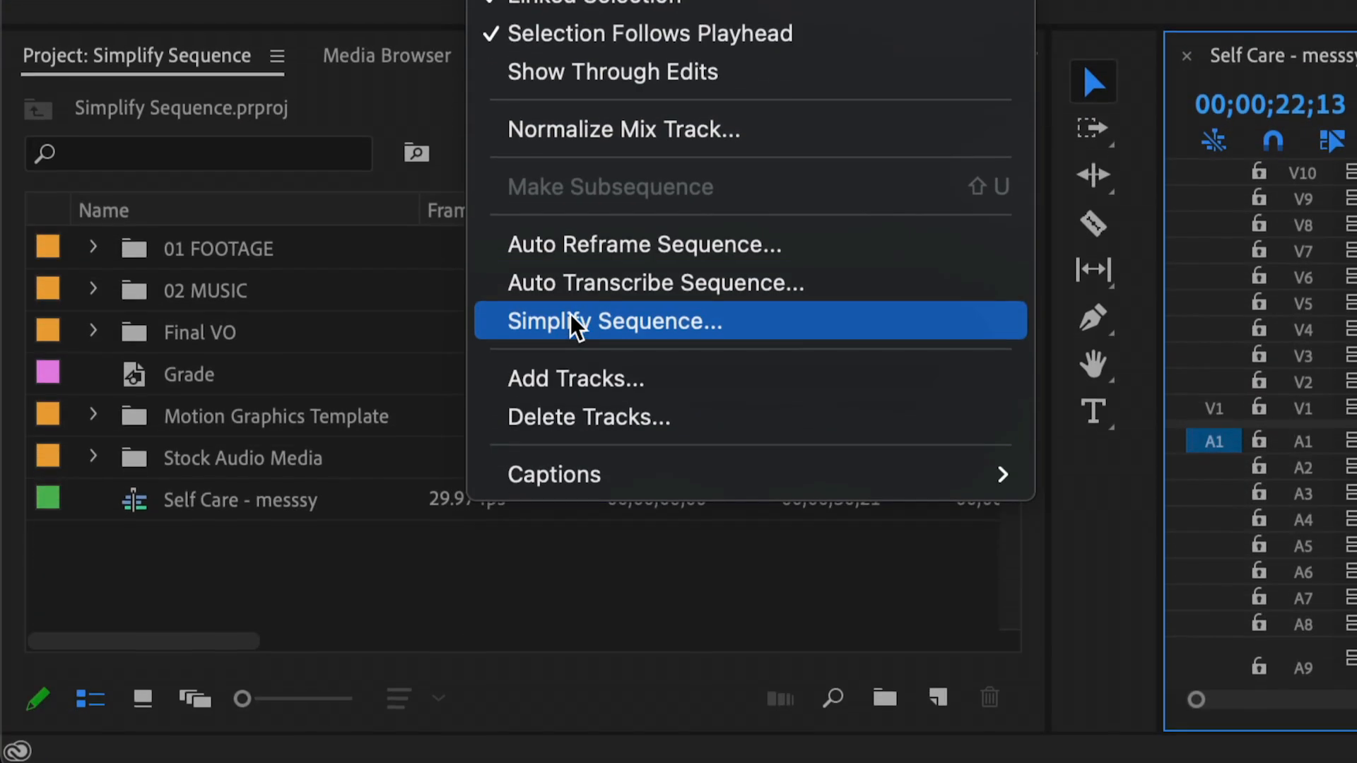
click(612, 321)
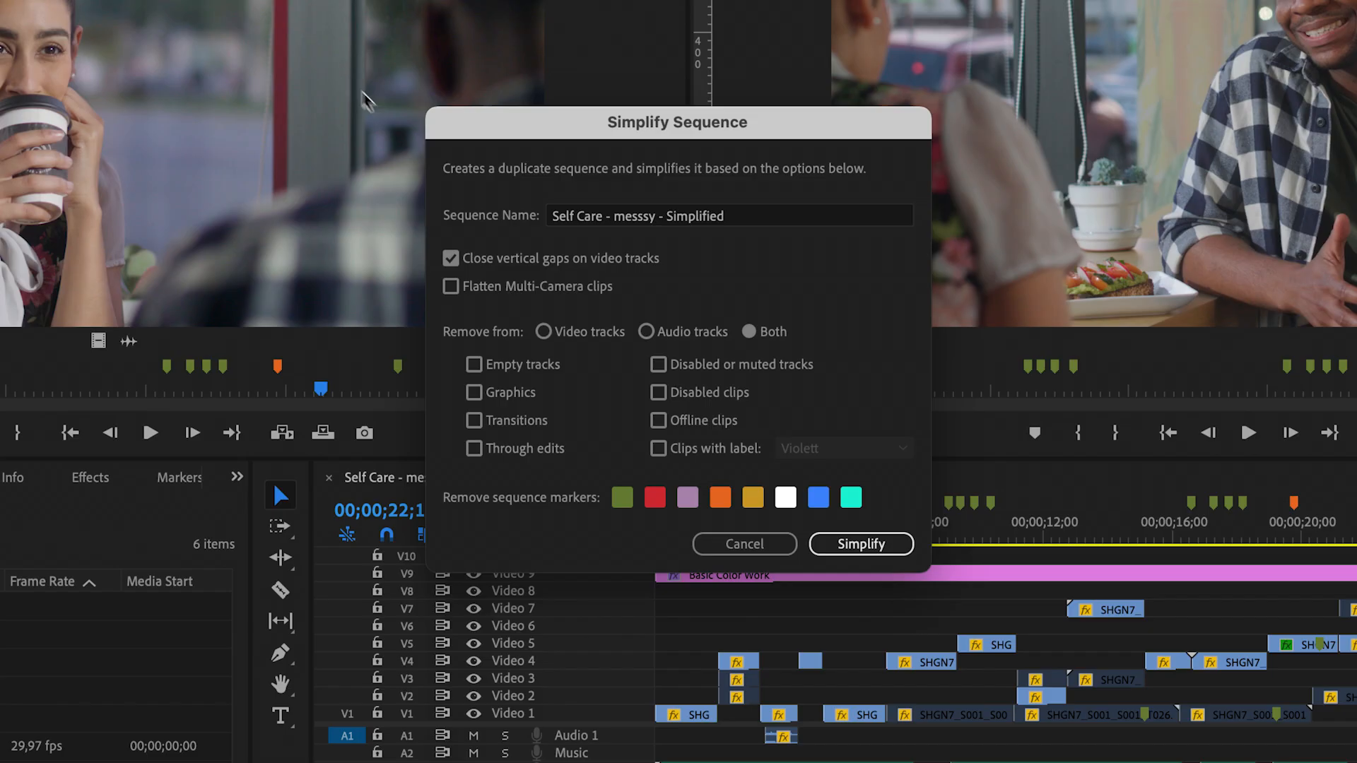
click(860, 544)
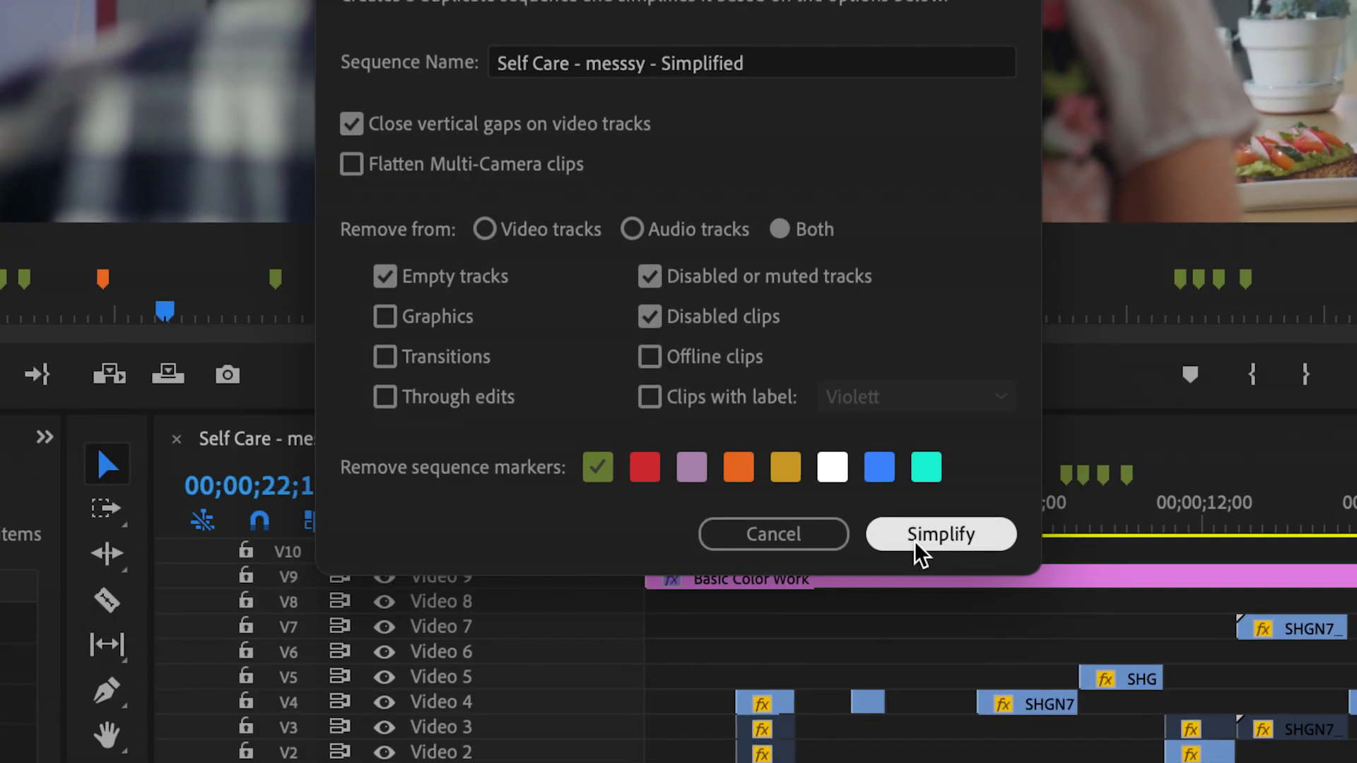
click(940, 534)
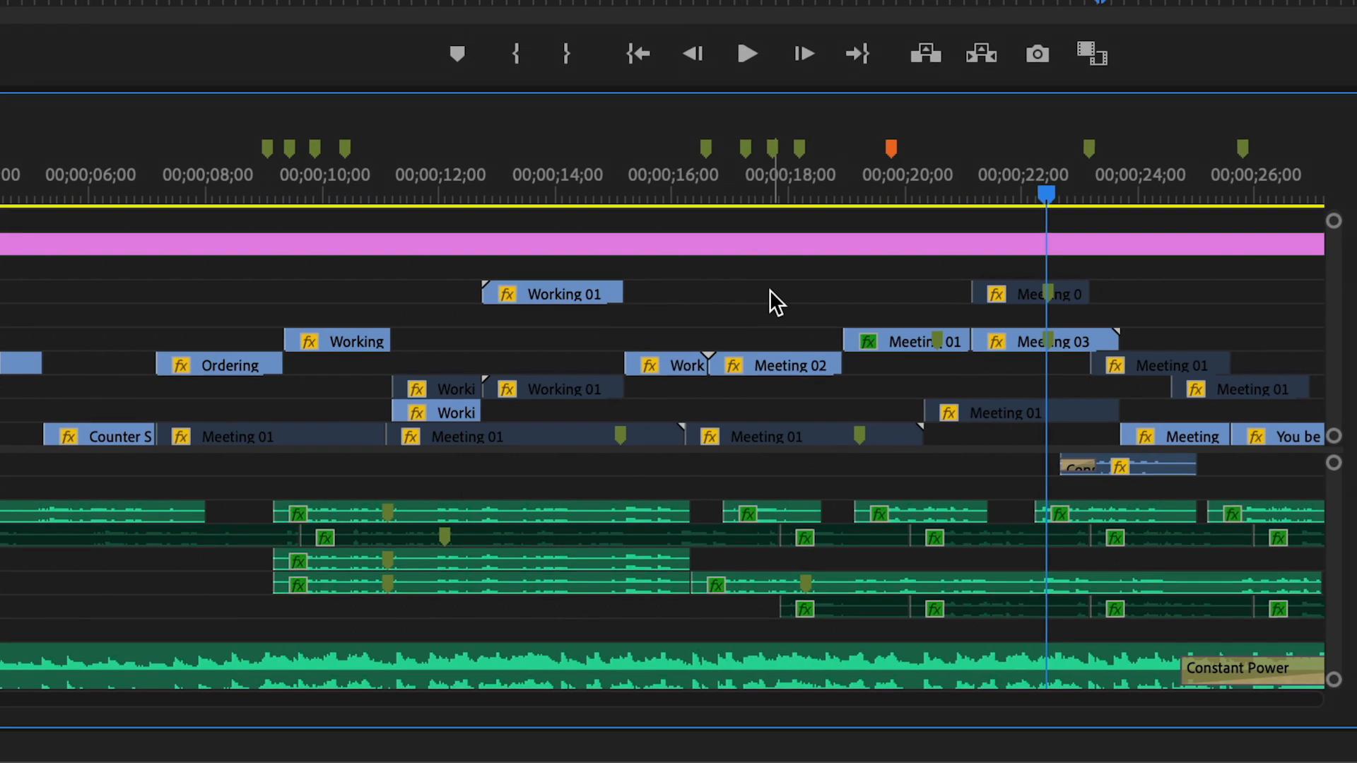
mouse_move(763, 300)
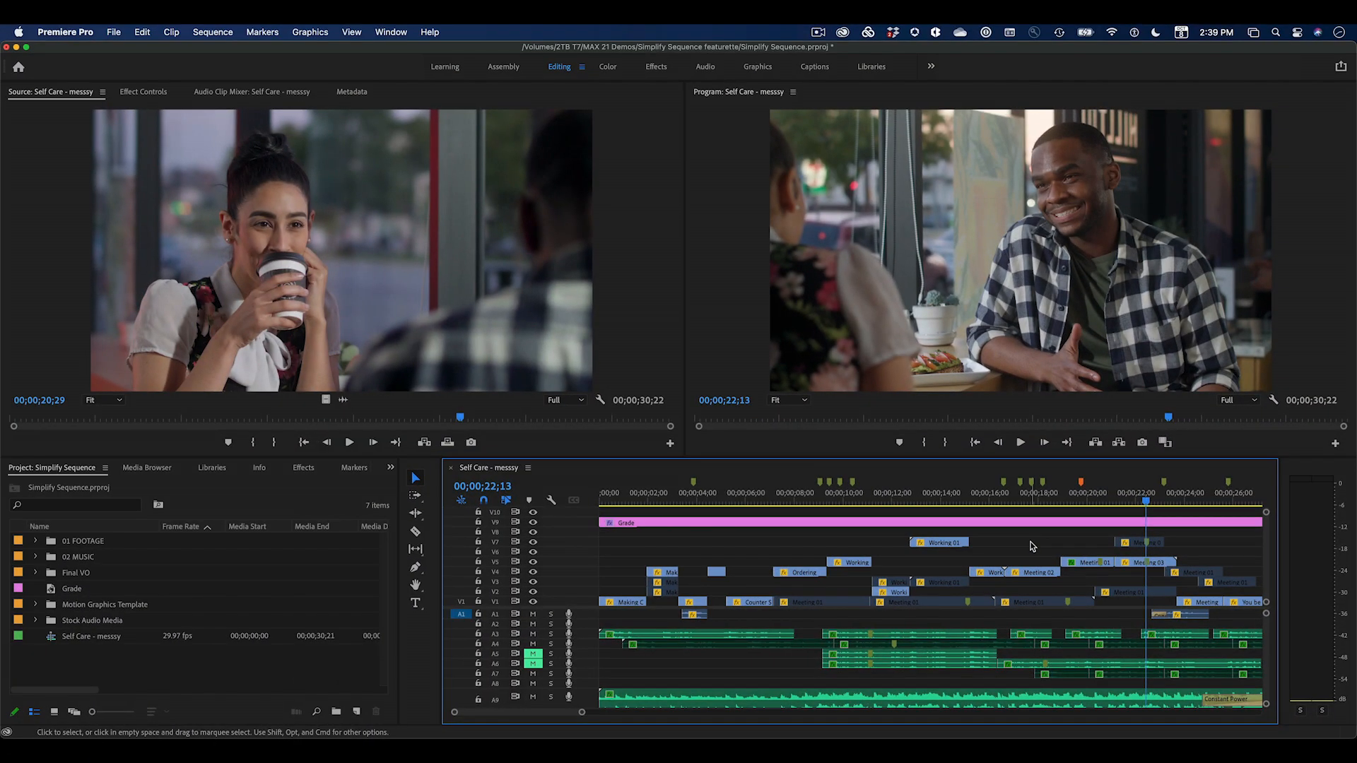
mouse_move(1027, 547)
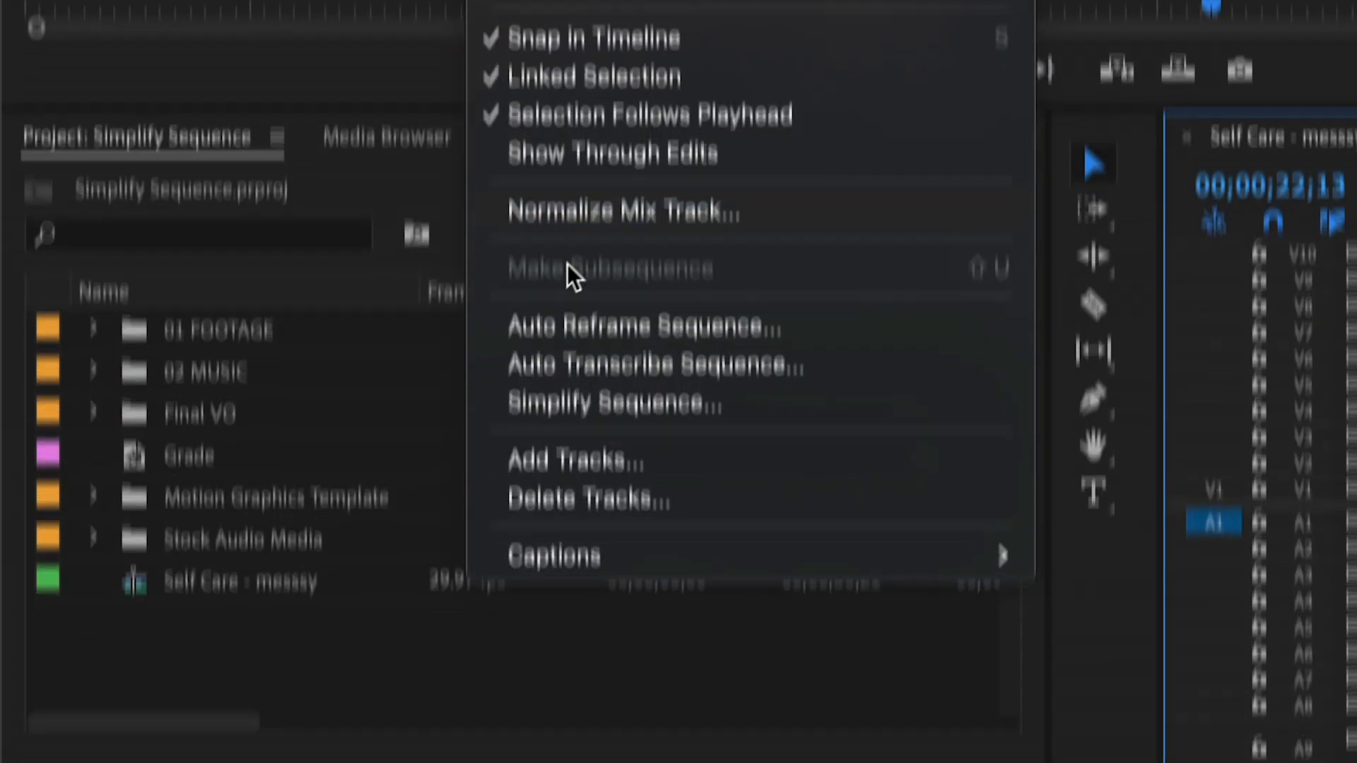
Step: Open Simplify Sequence for Self Care - messsy from the Sequence menu
click(608, 401)
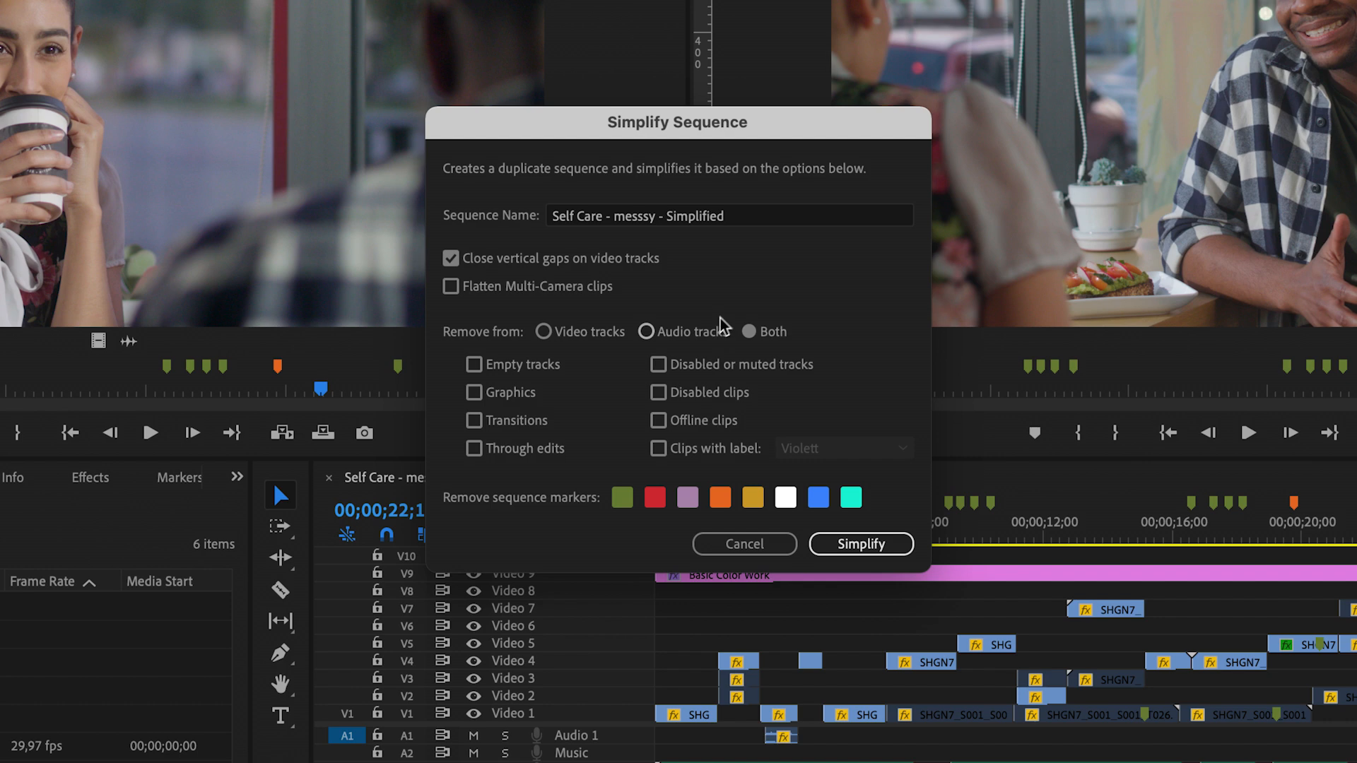
Step: Strip empty tracks, disabled or muted tracks and green markers, creating Self Care - messsy - Simplified
click(475, 365)
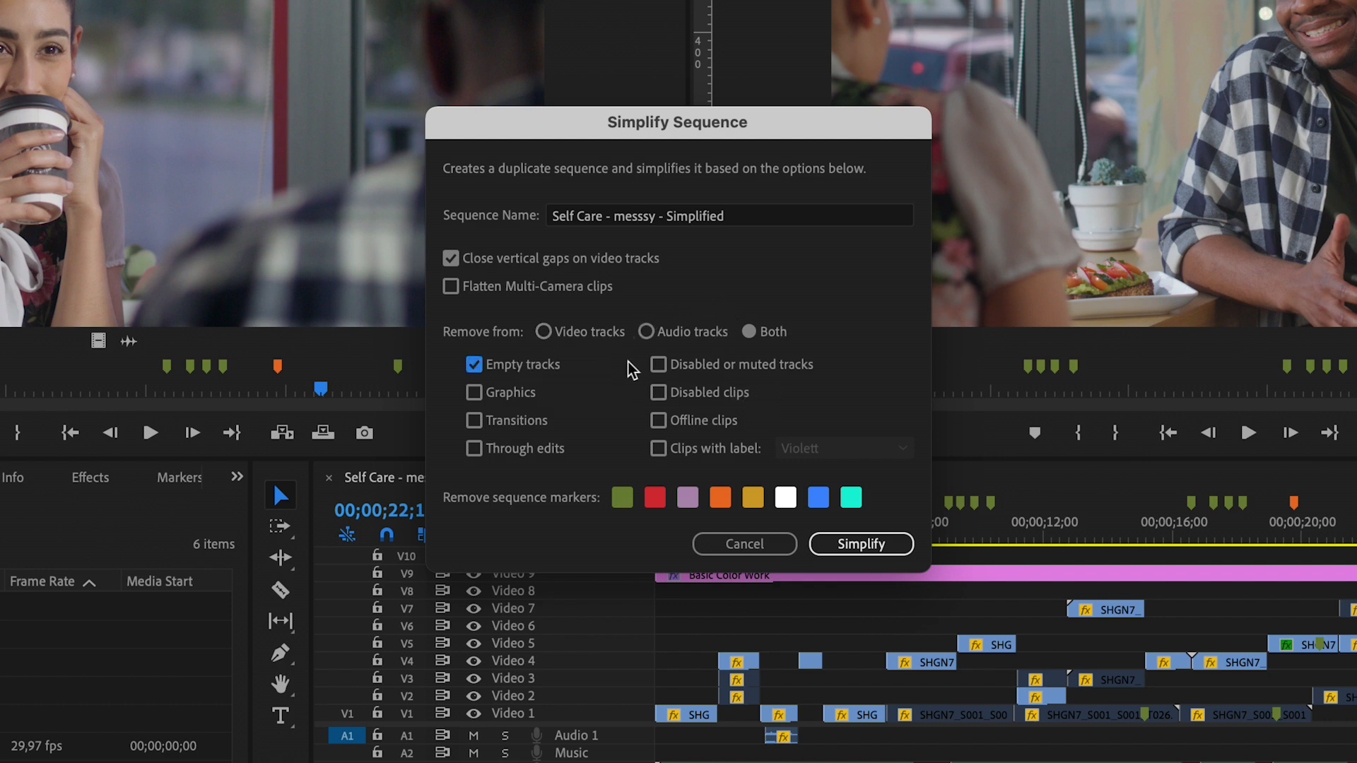
click(659, 393)
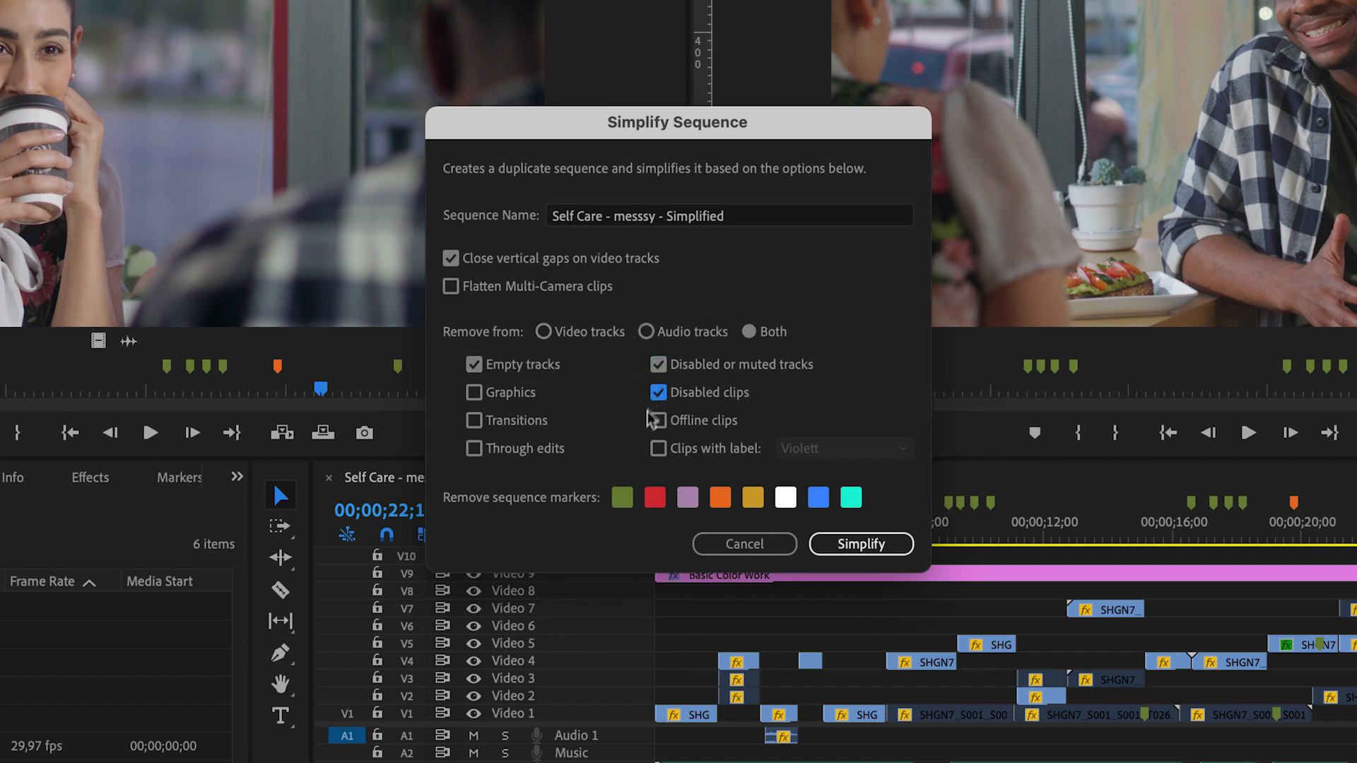
click(622, 497)
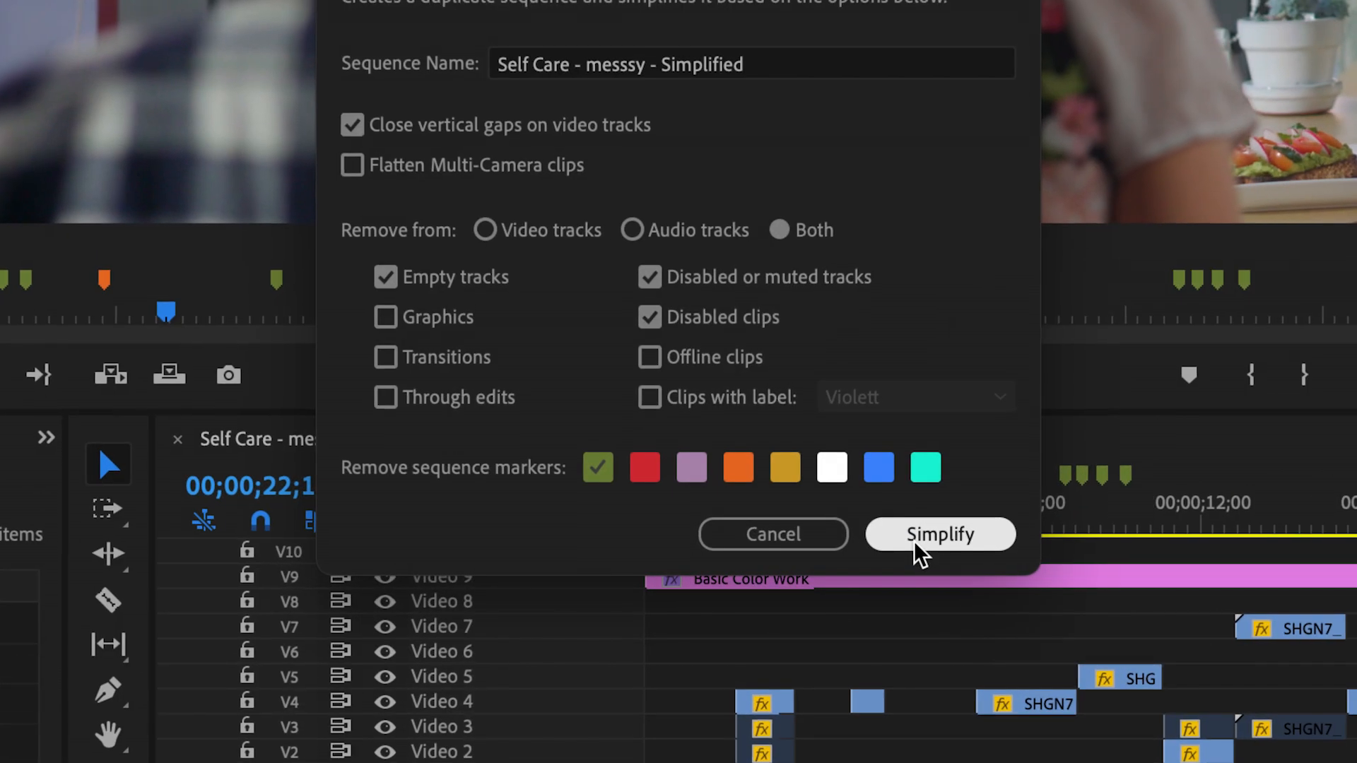
click(939, 534)
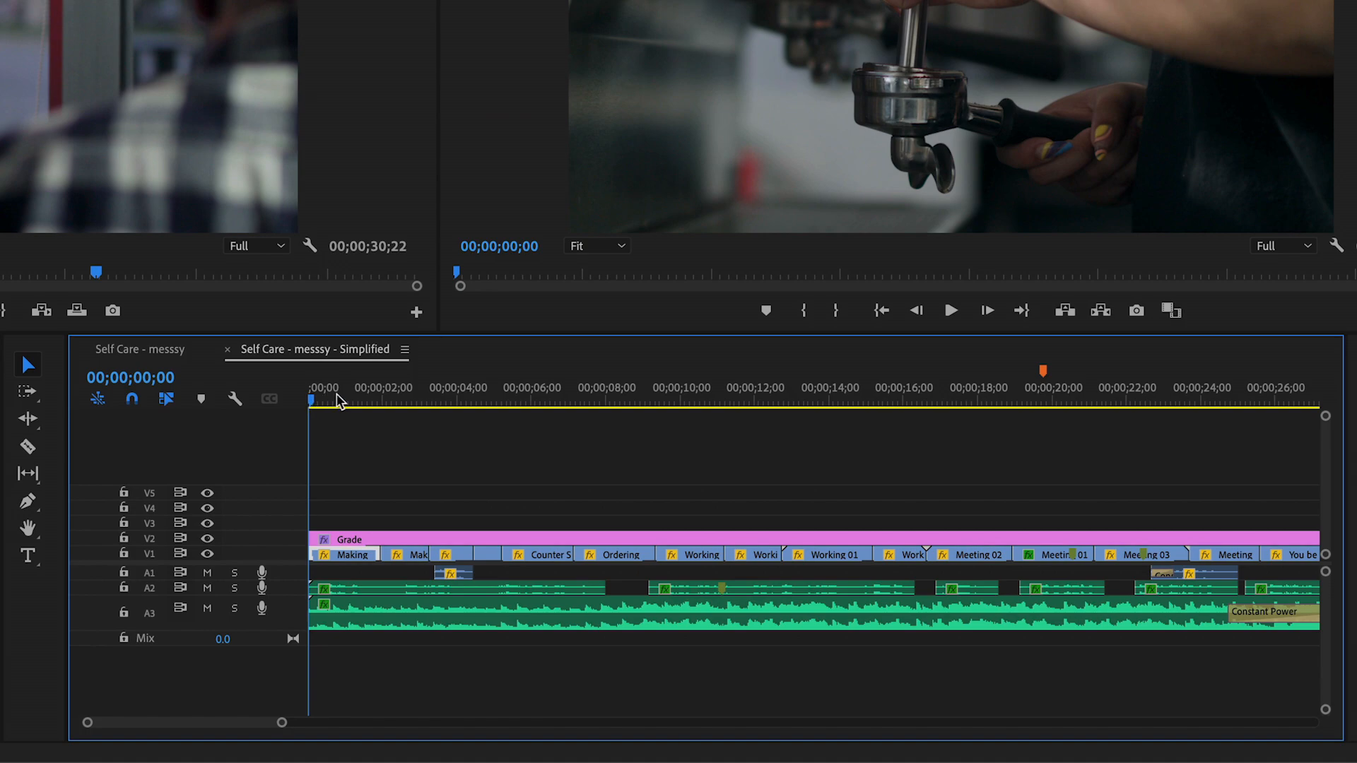
click(629, 388)
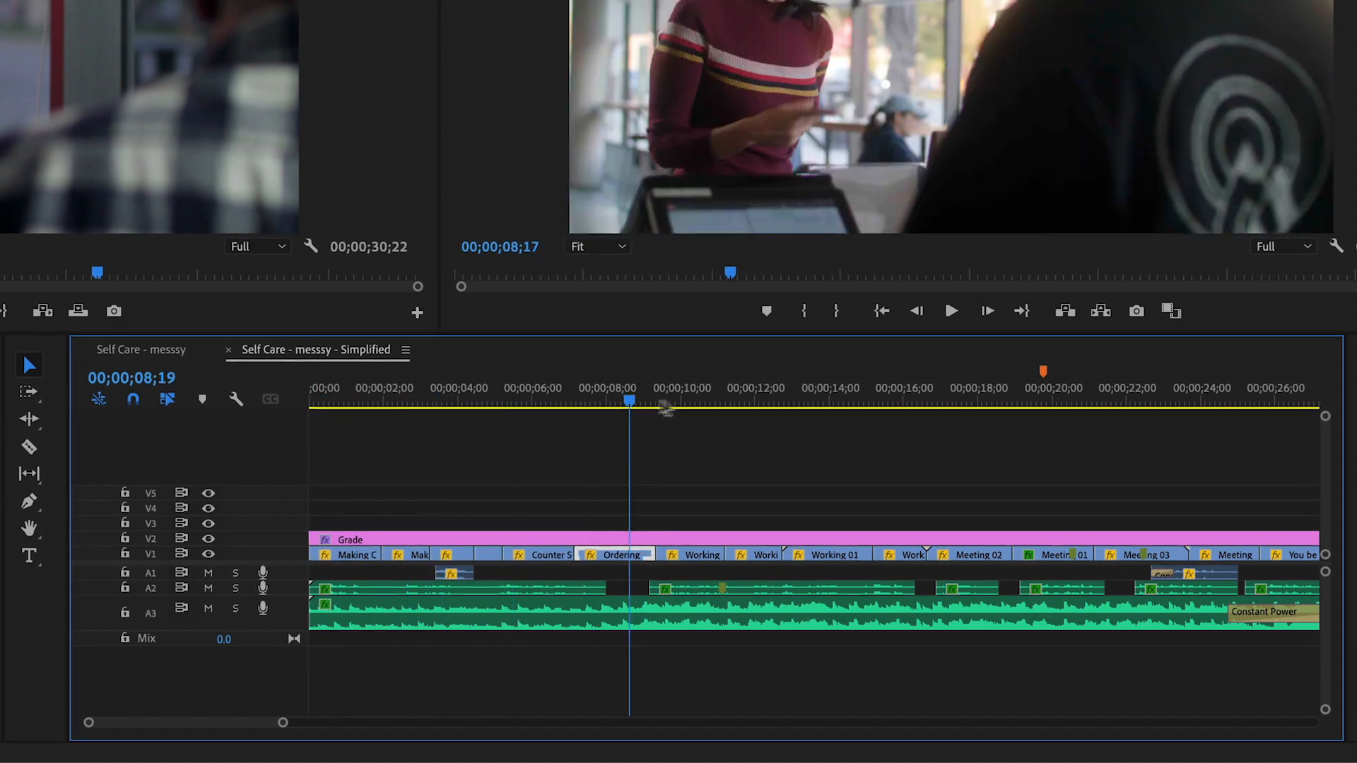